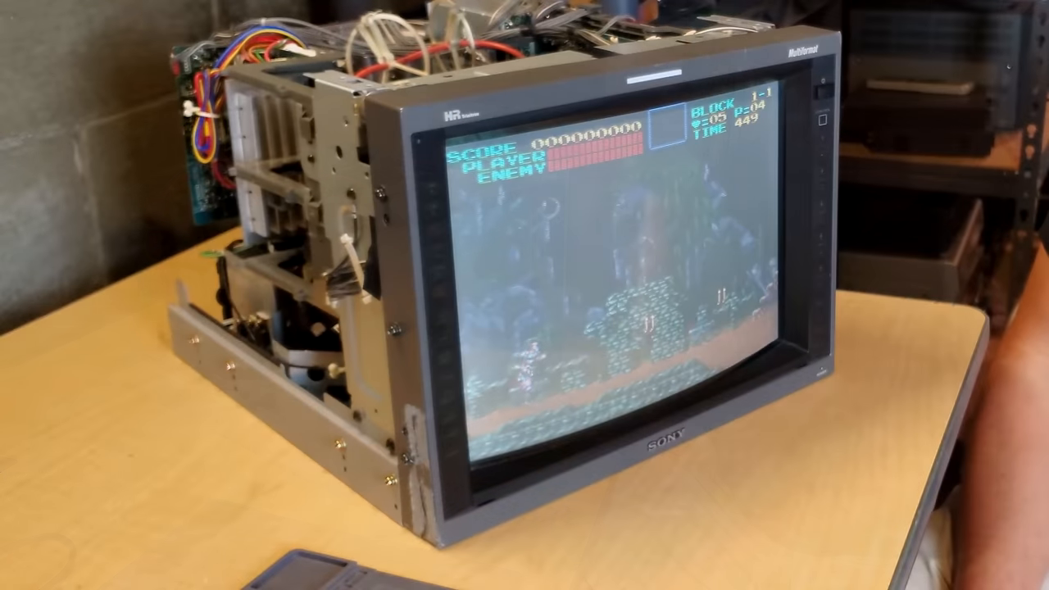
click(813, 155)
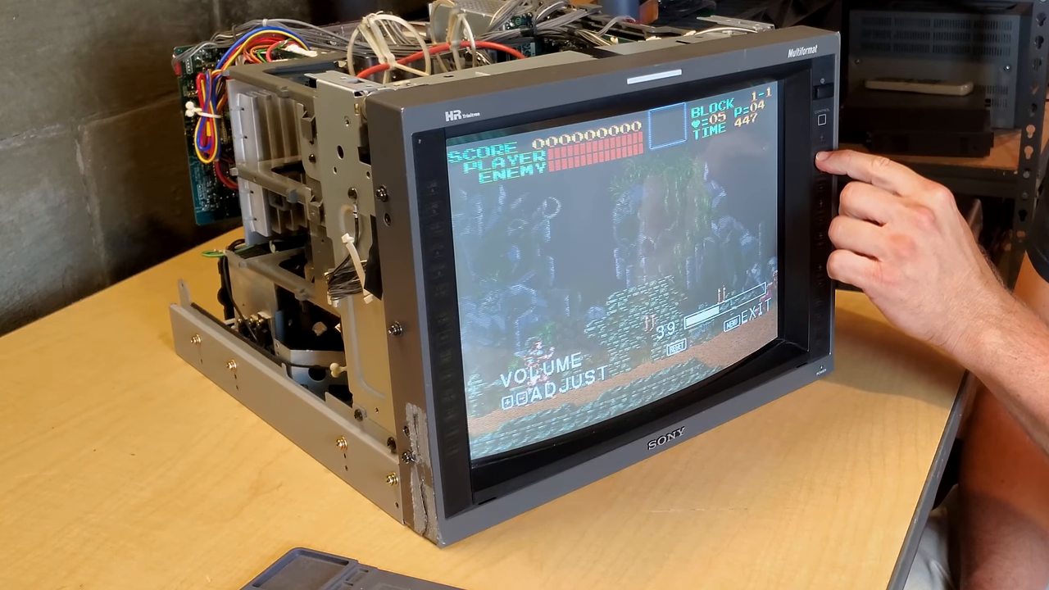